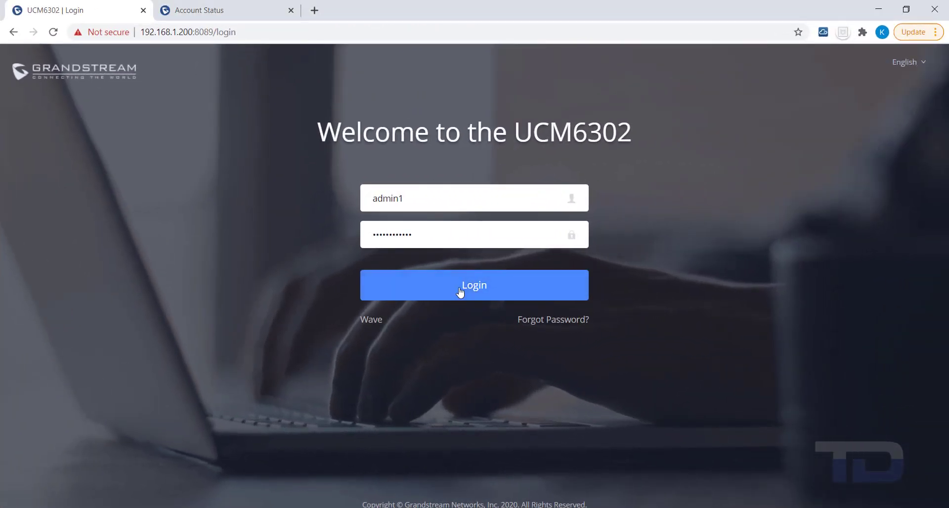
Sign in to the UCM6302 as administrator and reach the dashboard
click(473, 285)
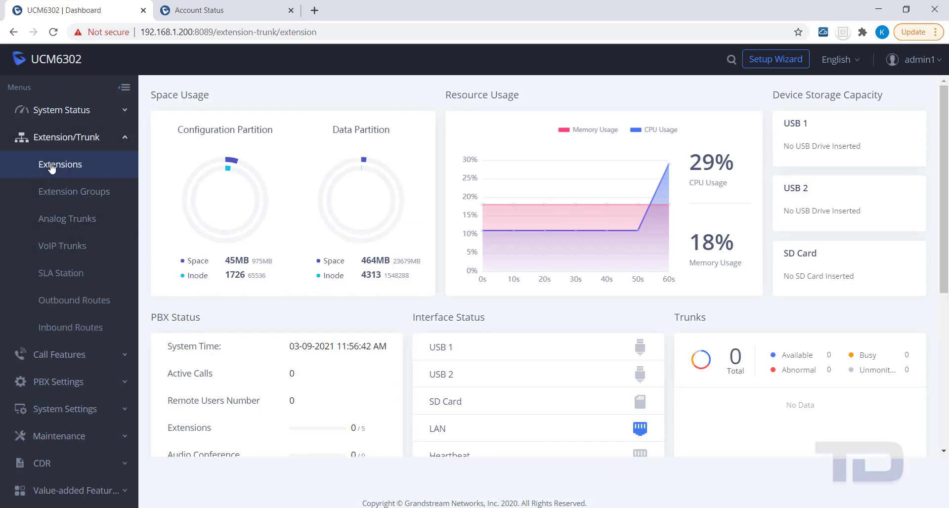
Show the Extensions list with SIP extensions 1000 through 1004
click(59, 164)
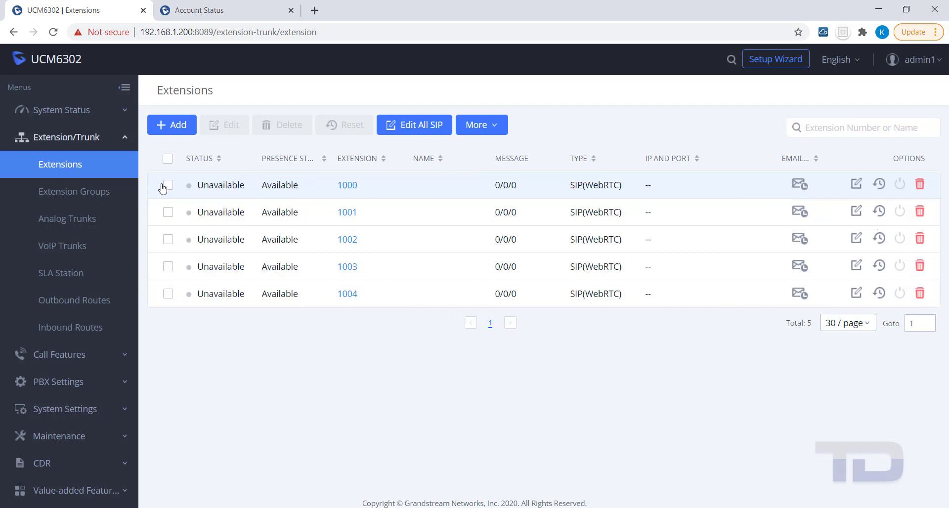
mouse_move(61, 432)
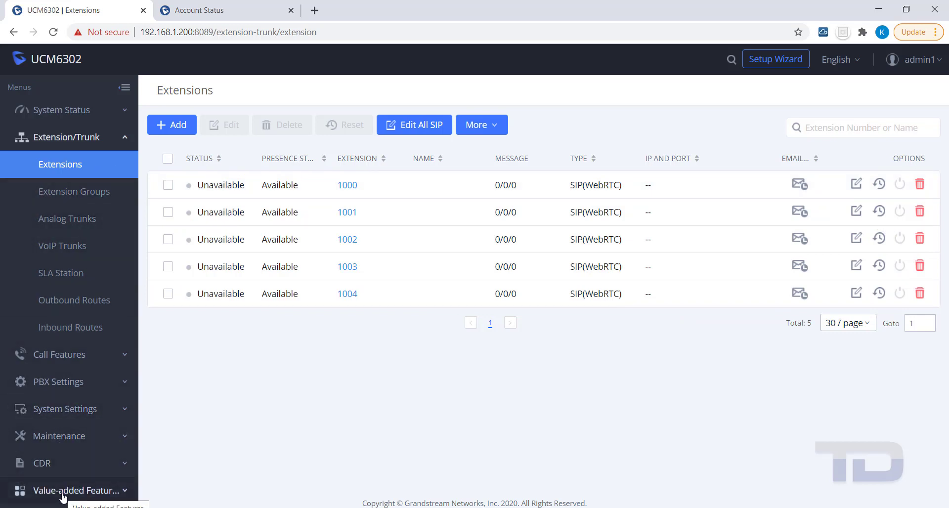
Go to Zero Config under Value-added Features, listing the discovered GXP2130 at 192.168.1.172
click(75, 490)
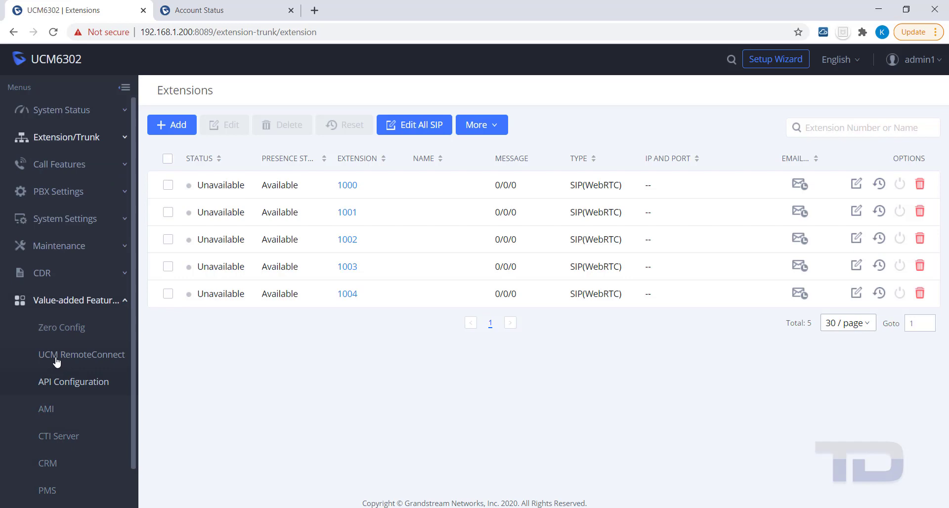
click(60, 327)
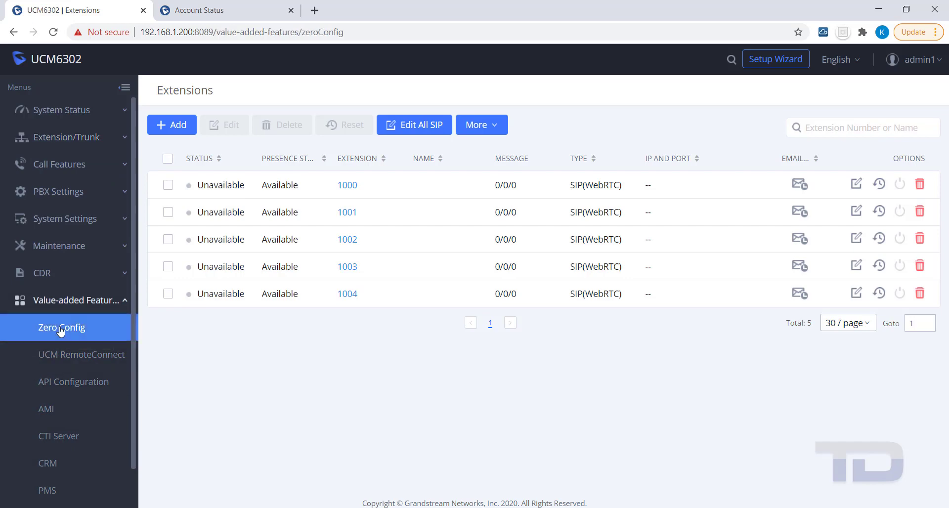
click(61, 327)
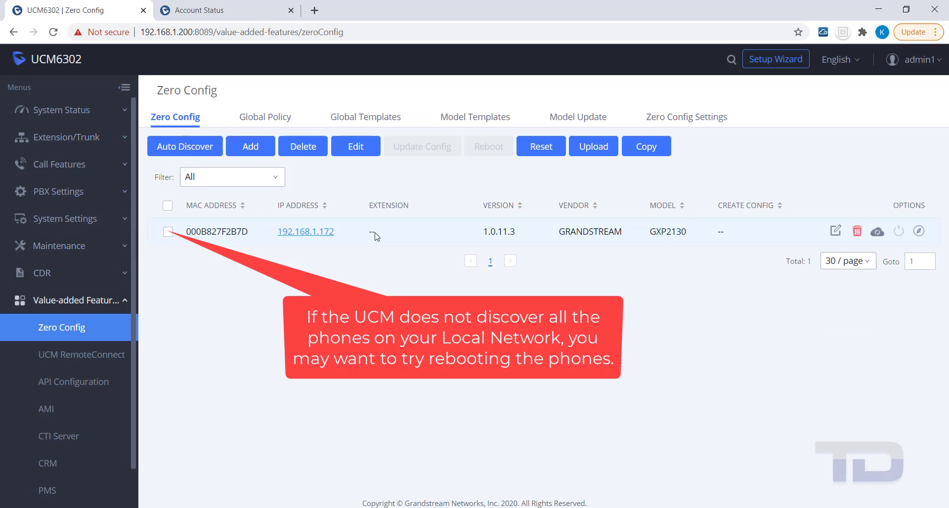
mouse_move(638, 226)
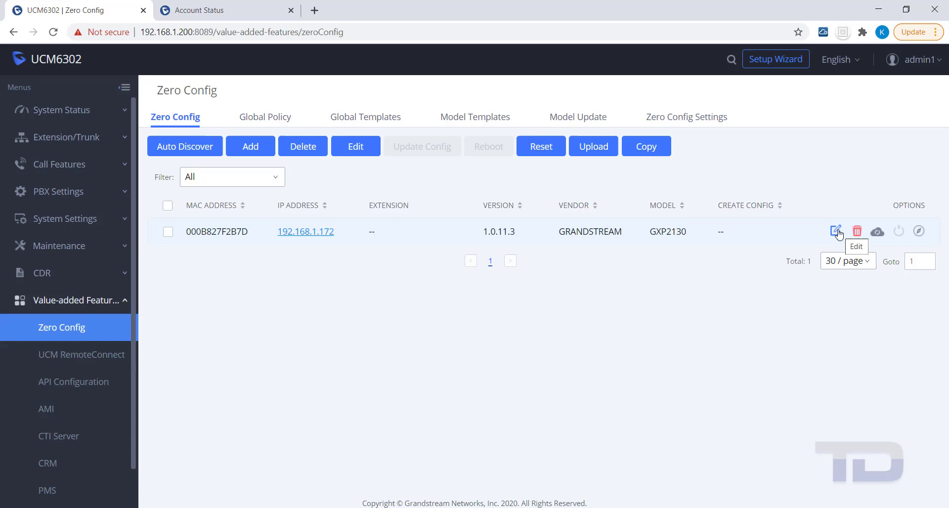
click(836, 232)
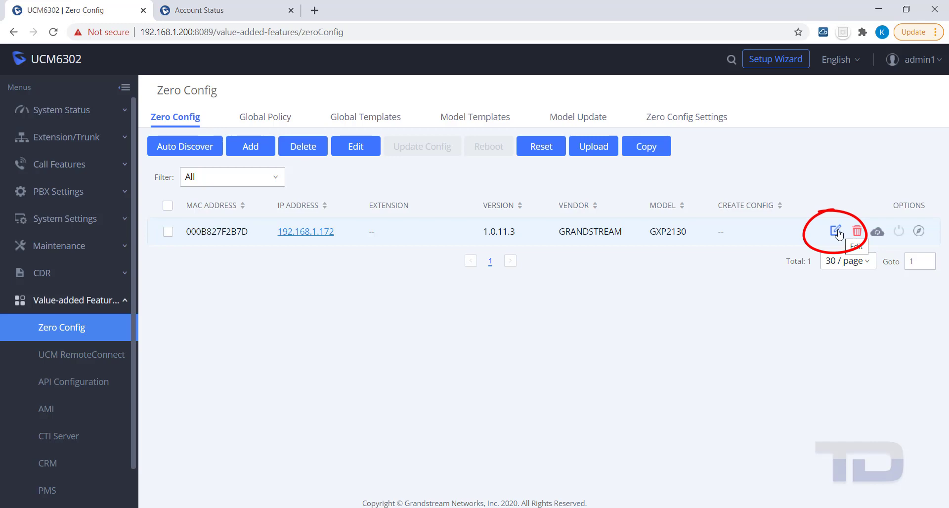
Enable Account 1 as extension 1000 on the GXP2130 and send the settings update NOTIFY
click(837, 231)
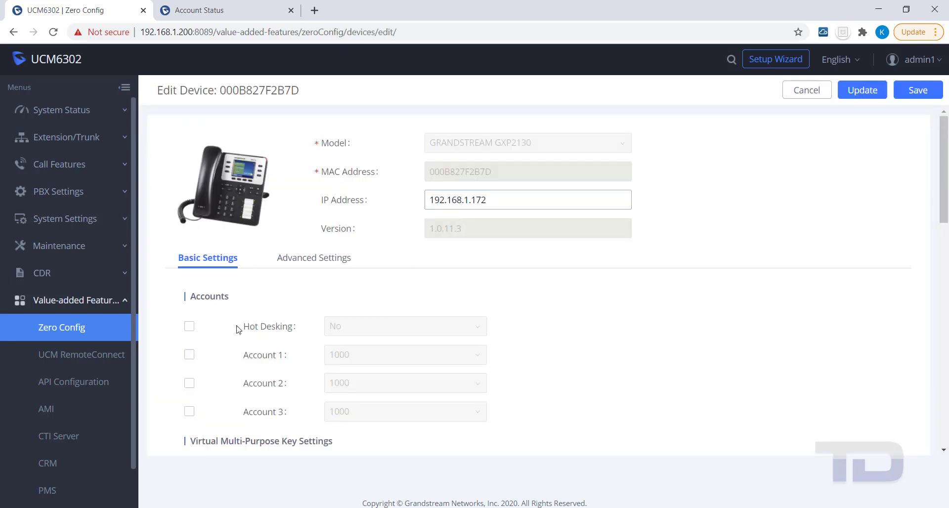
click(188, 355)
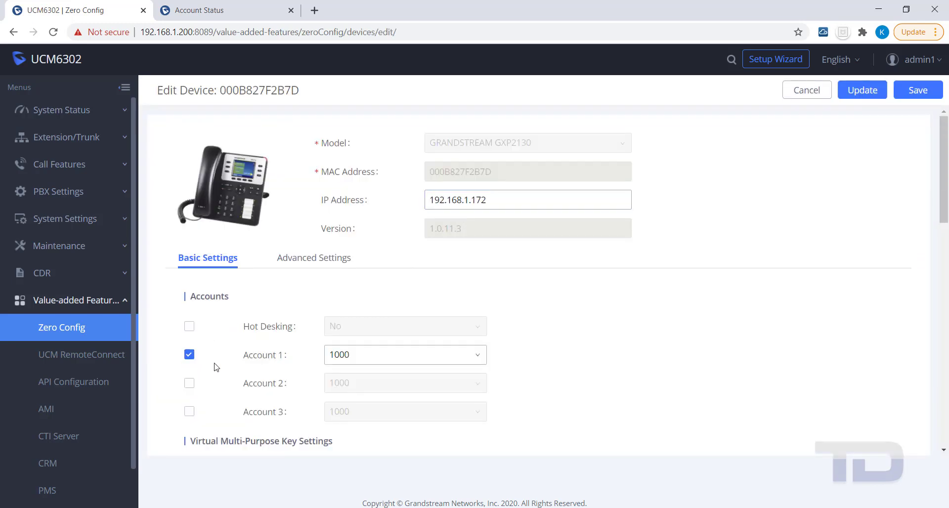
click(404, 355)
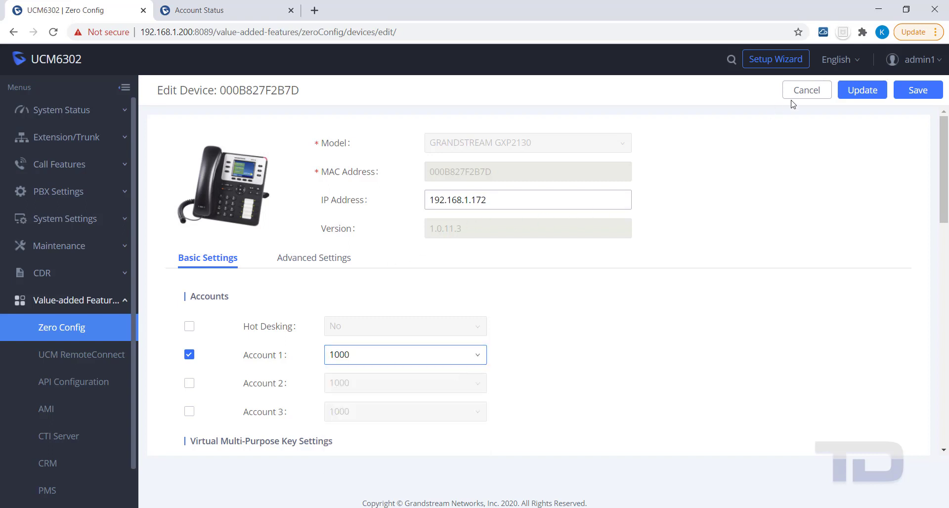
mouse_move(862, 90)
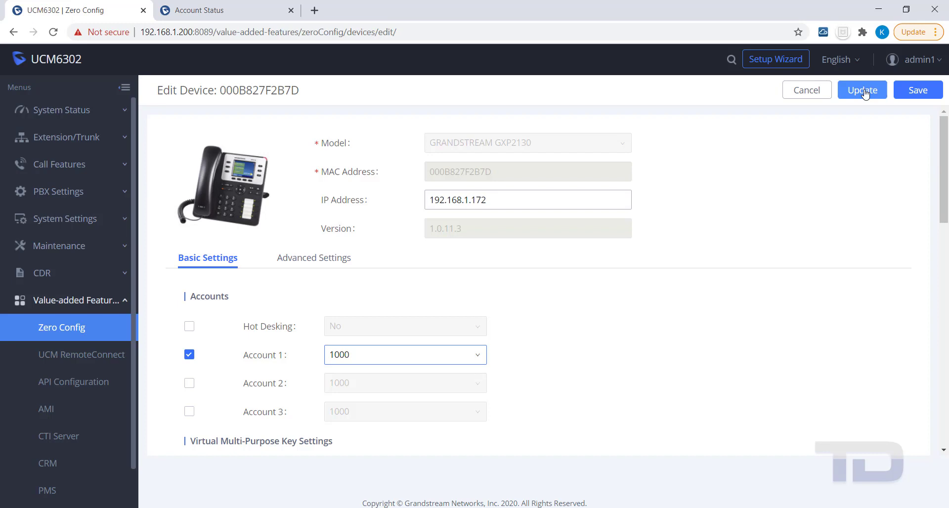
click(862, 90)
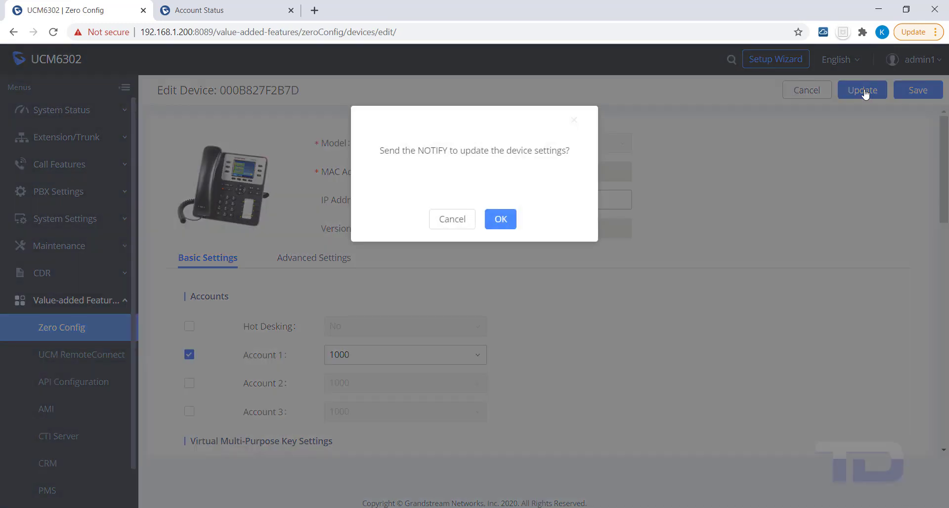
click(501, 219)
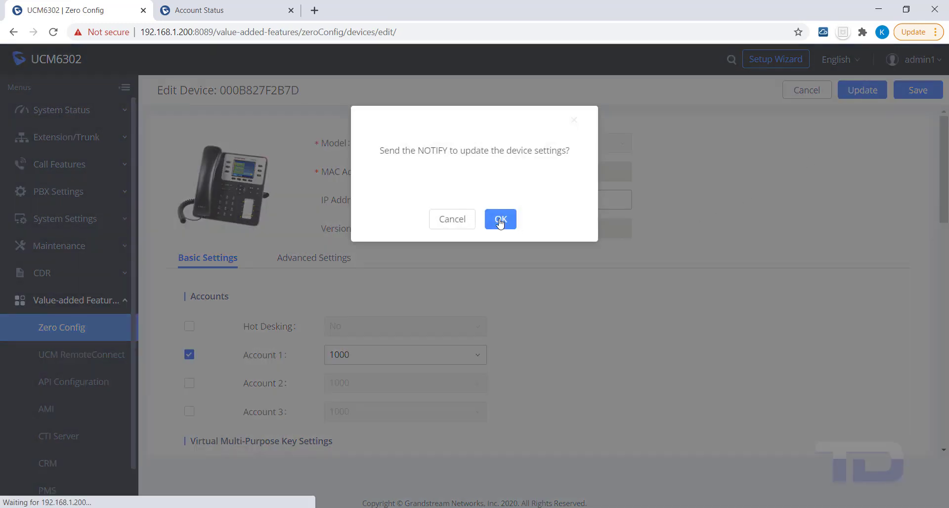
click(501, 219)
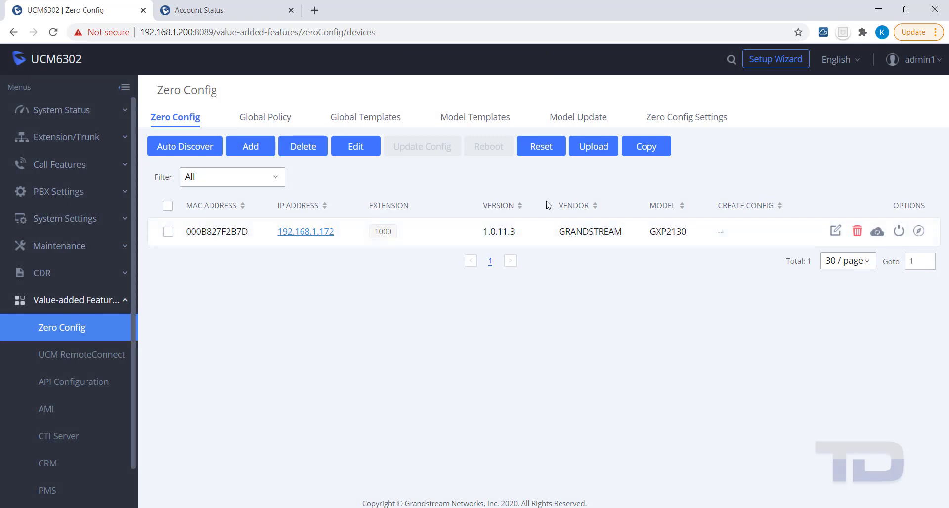
Check the Zero Config list shows extension 1000 and the 03-09-2021 config date
click(53, 31)
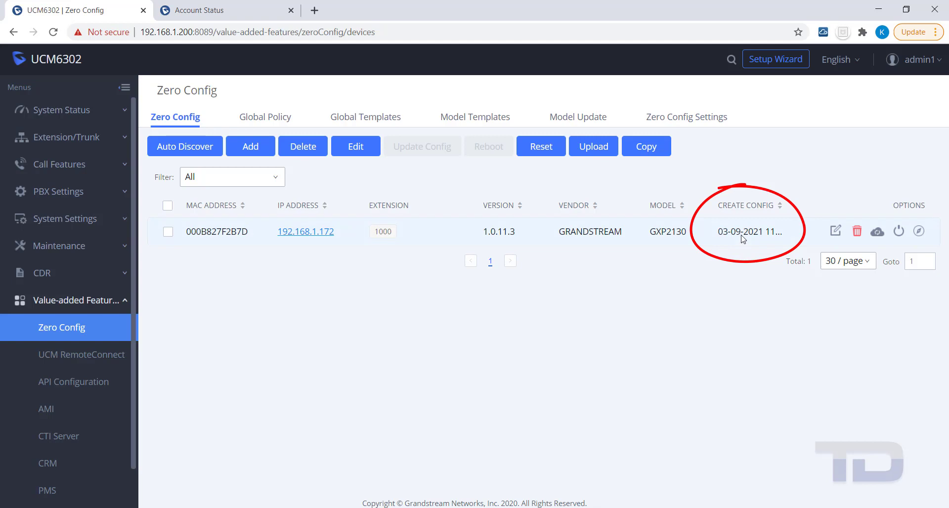
mouse_move(269, 168)
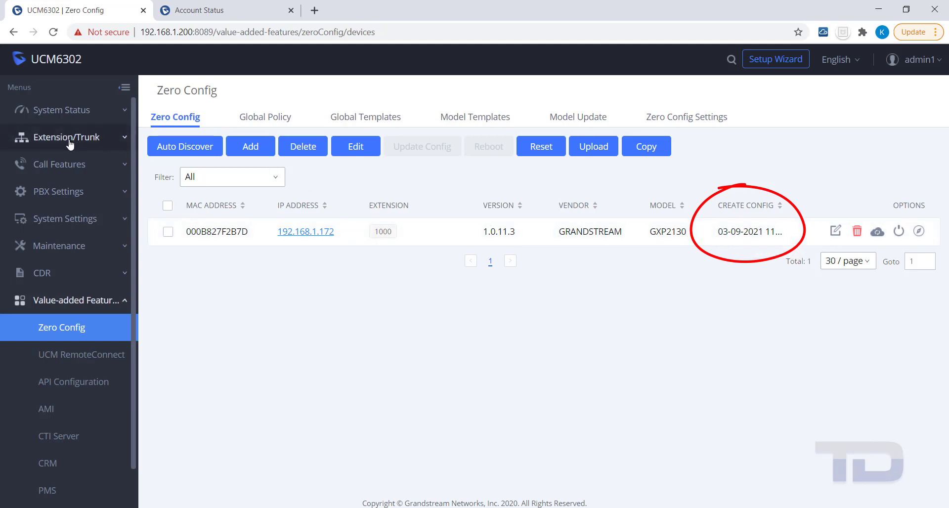
click(66, 136)
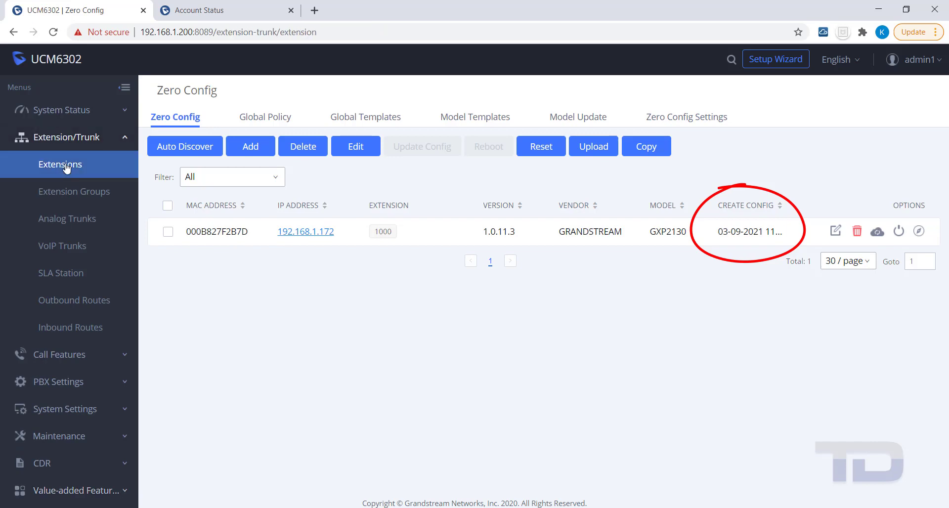
click(60, 164)
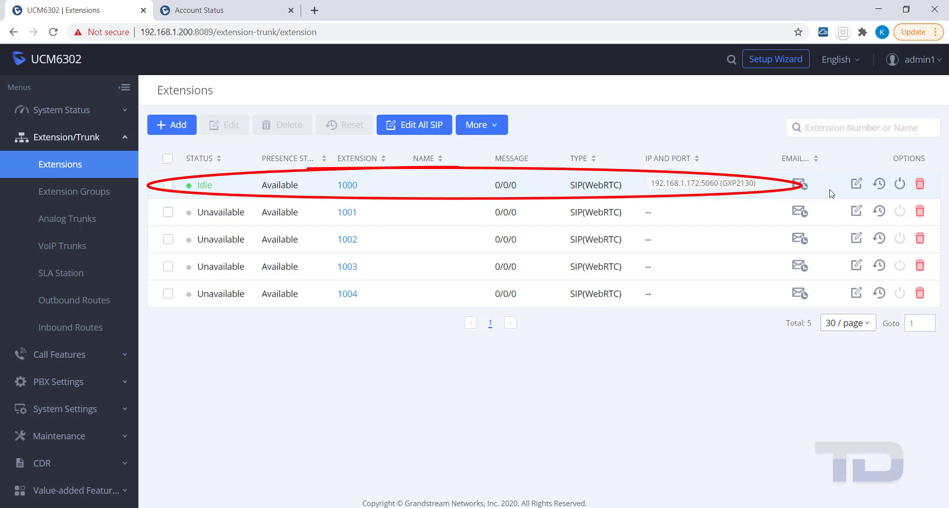
mouse_move(785, 204)
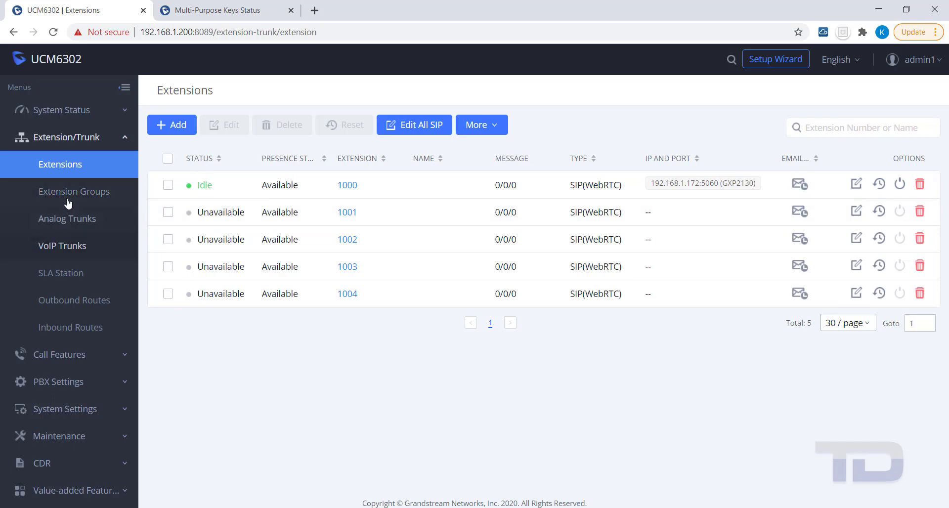
click(67, 137)
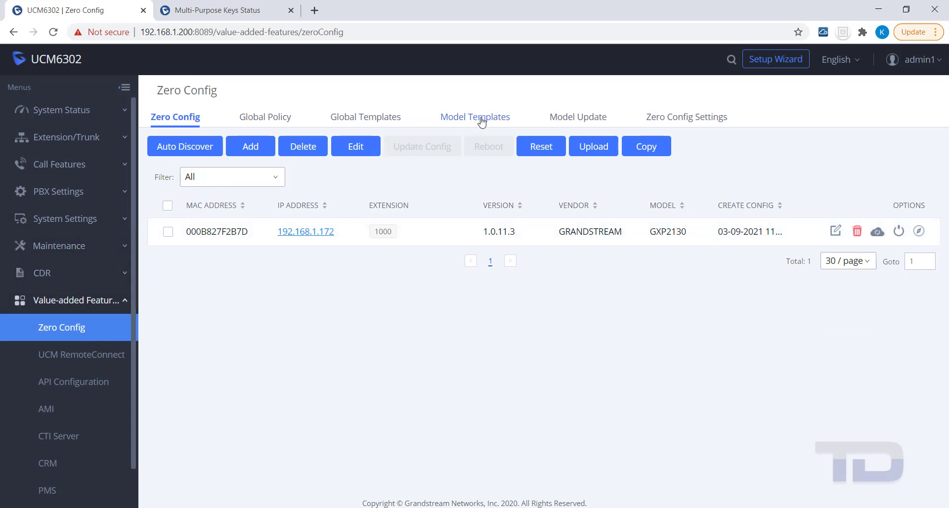
Create a GXP2130 model template, mark it Default Model Template and save it
click(476, 117)
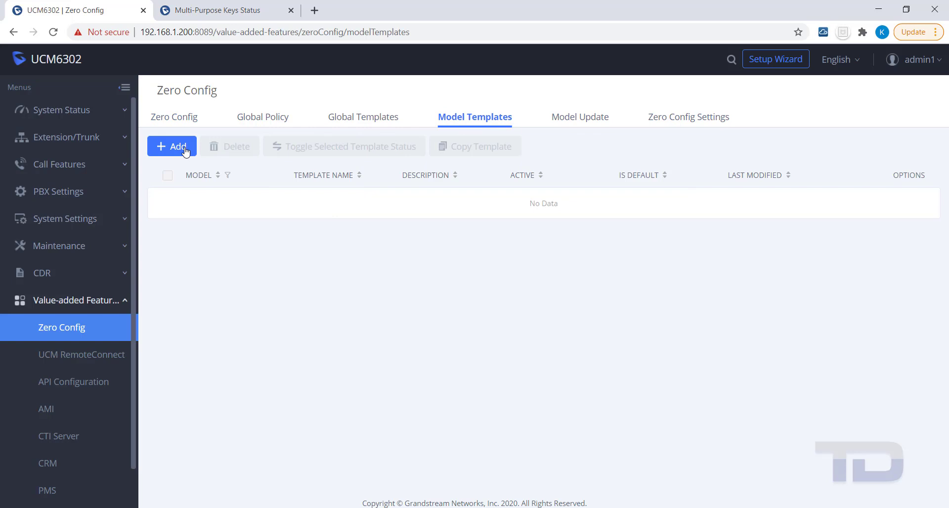
click(172, 147)
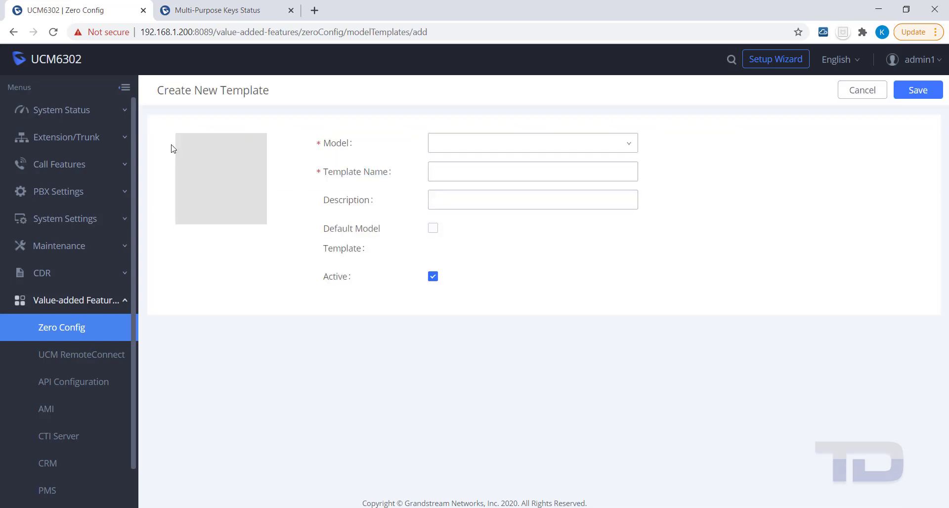
click(532, 143)
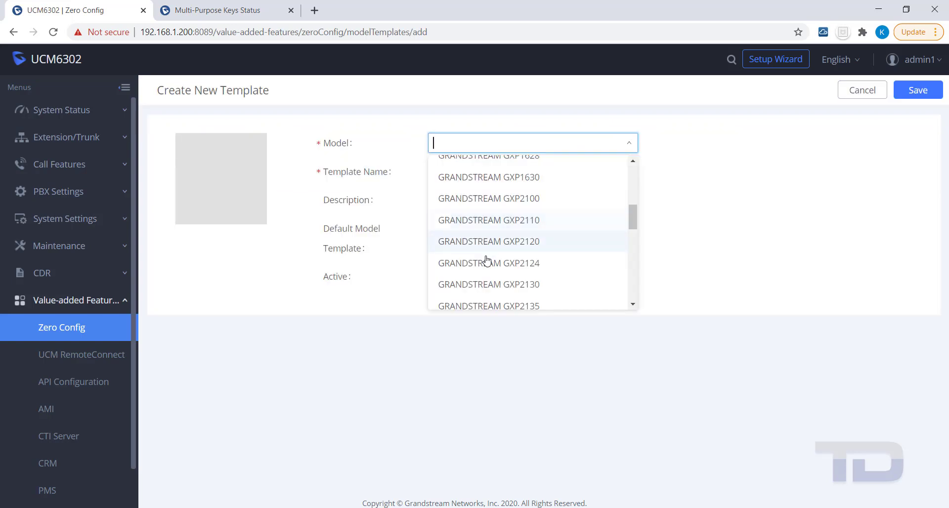
click(487, 285)
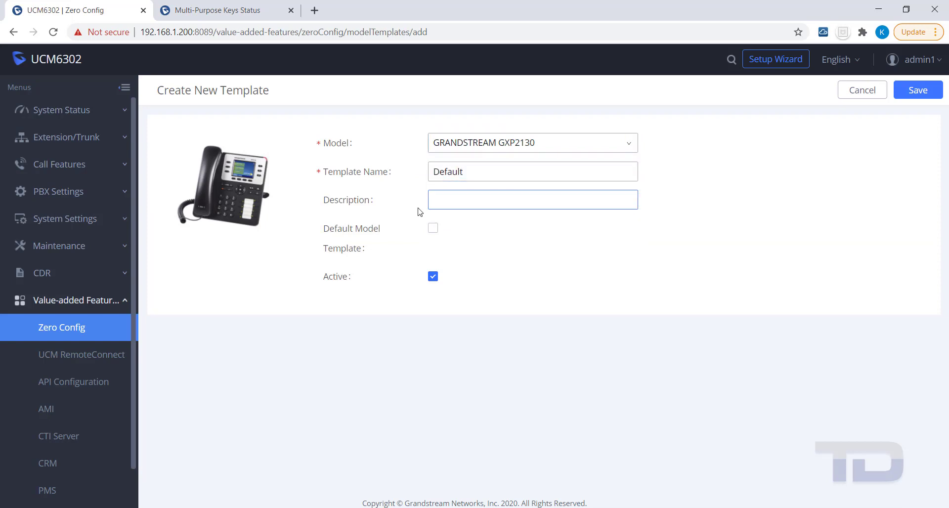
click(434, 228)
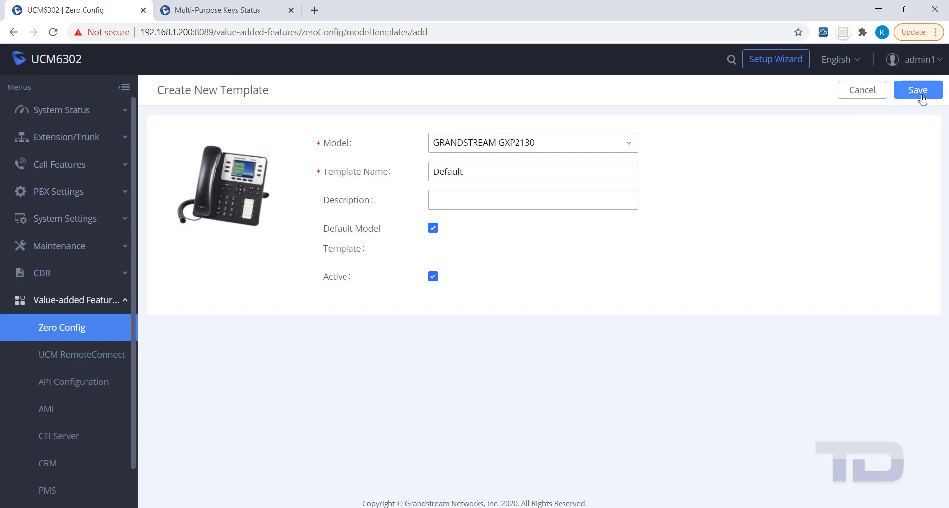
click(918, 90)
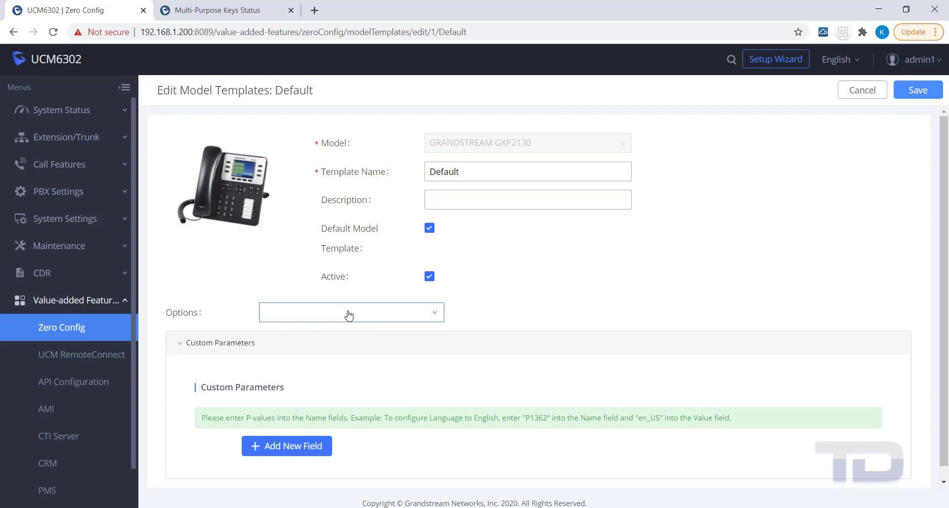
Add Auto Answer by Call-Info to the template, set it to Yes and save
text(info)
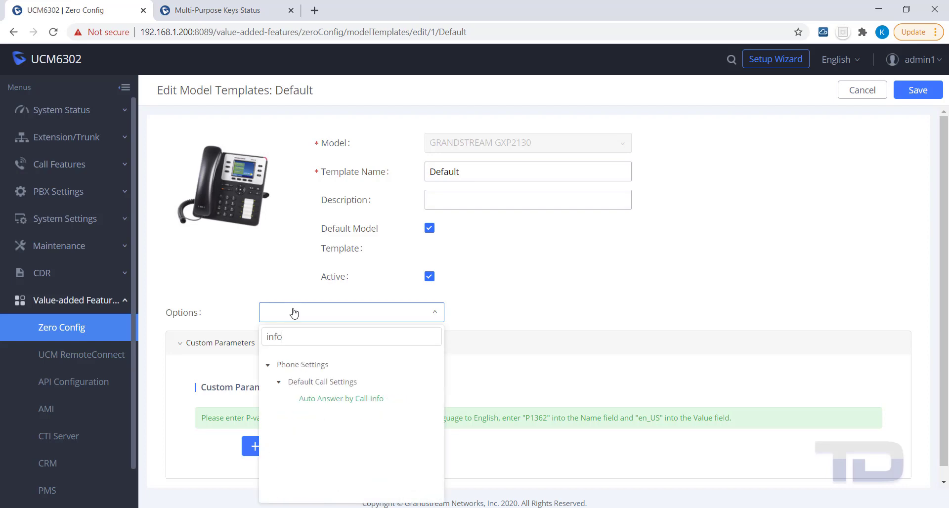
click(341, 398)
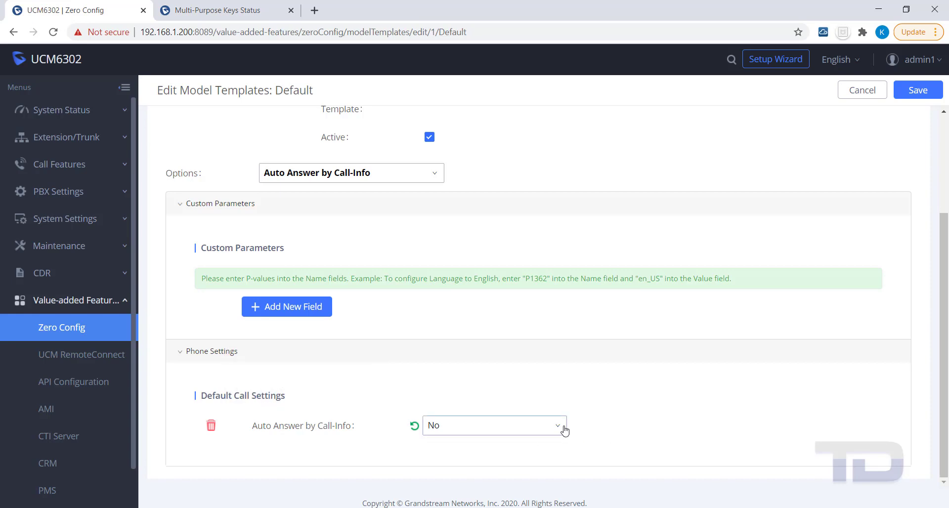
click(493, 426)
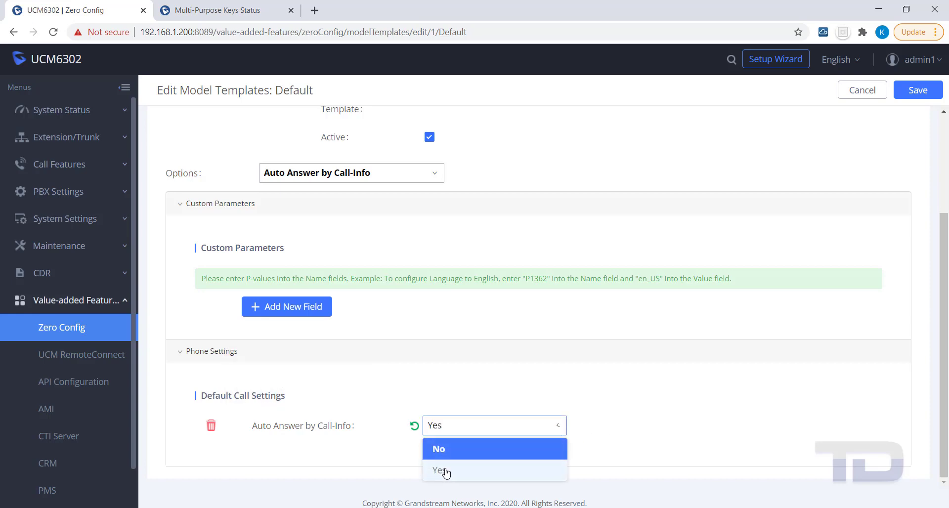
click(439, 470)
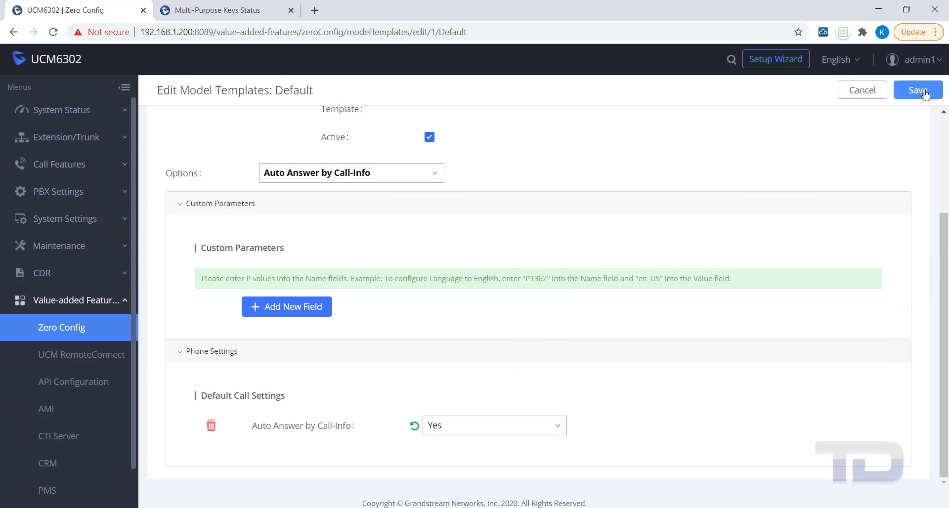
click(917, 90)
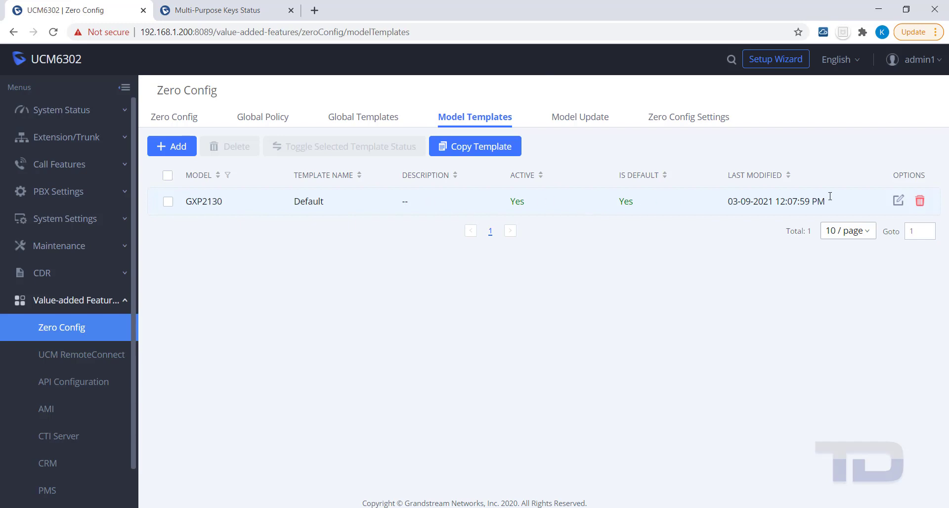
Leave the Default template unchanged and return to the Zero Config device list
click(899, 201)
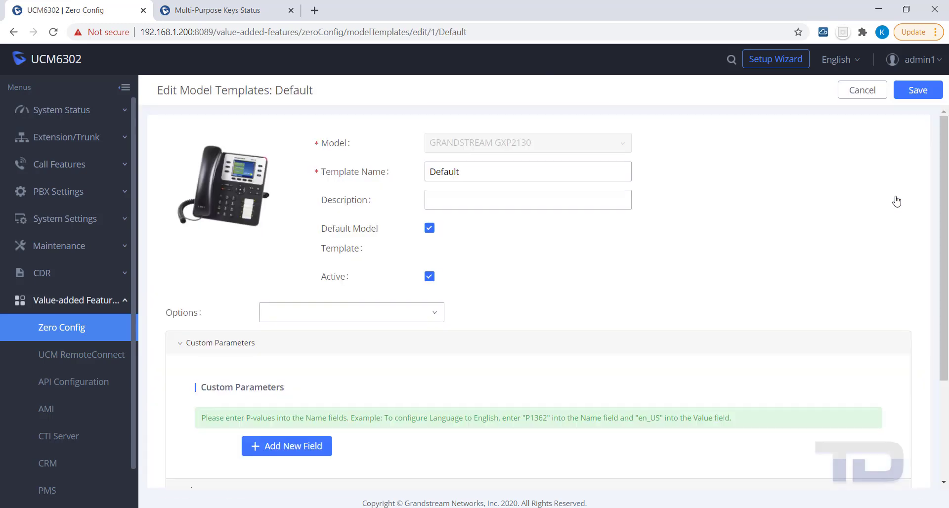
click(862, 90)
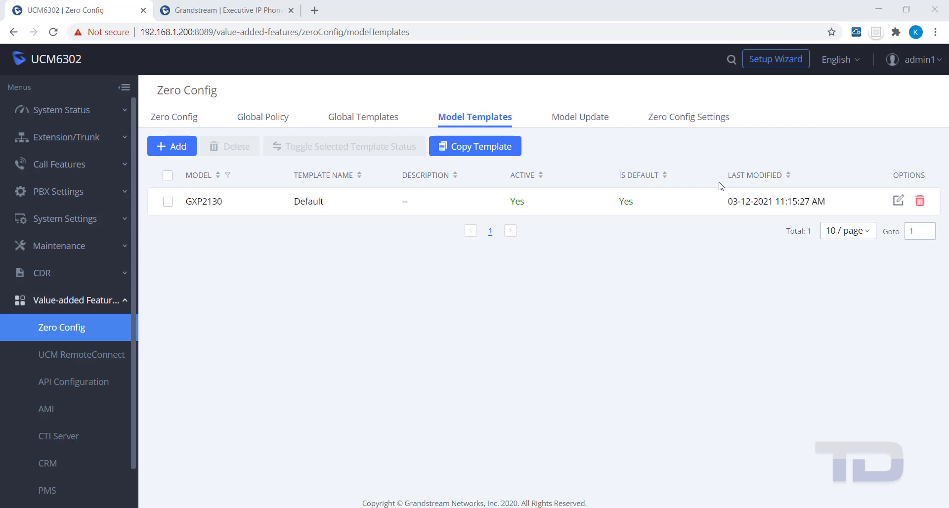
click(61, 327)
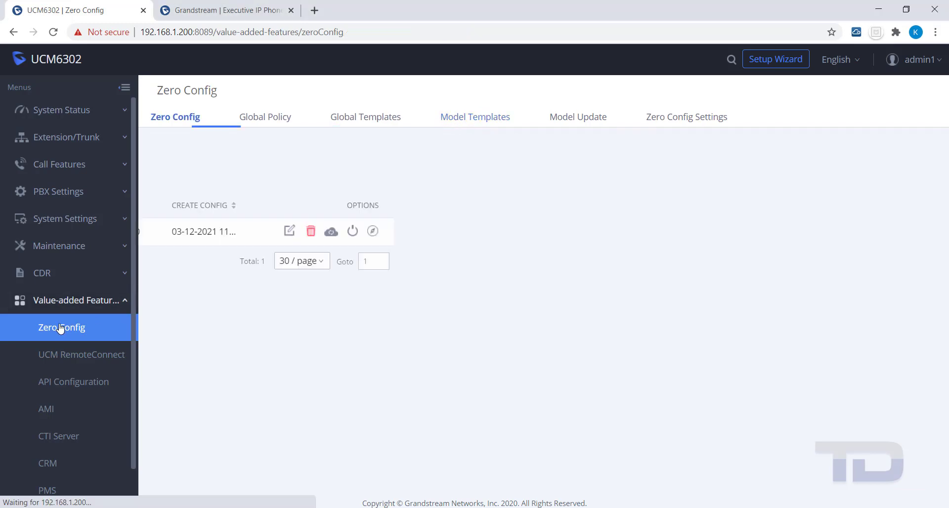
click(61, 327)
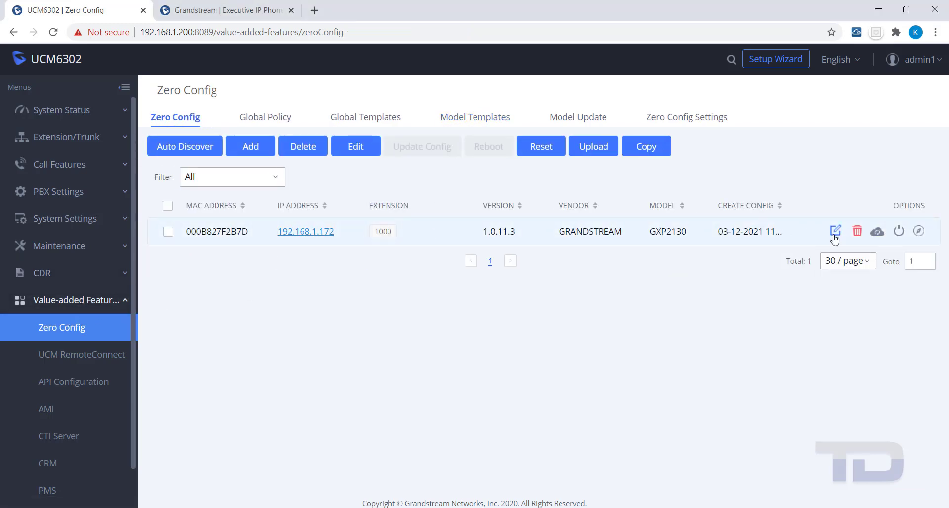
Set MPK 1 to Busy Lamp Field 'Joe' for extension 1001 and push the update to the phone
click(835, 231)
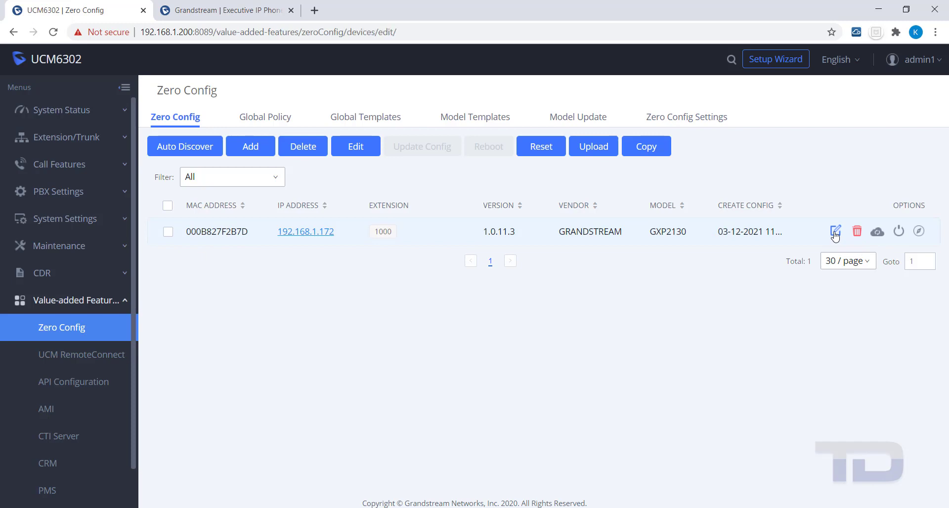
click(836, 232)
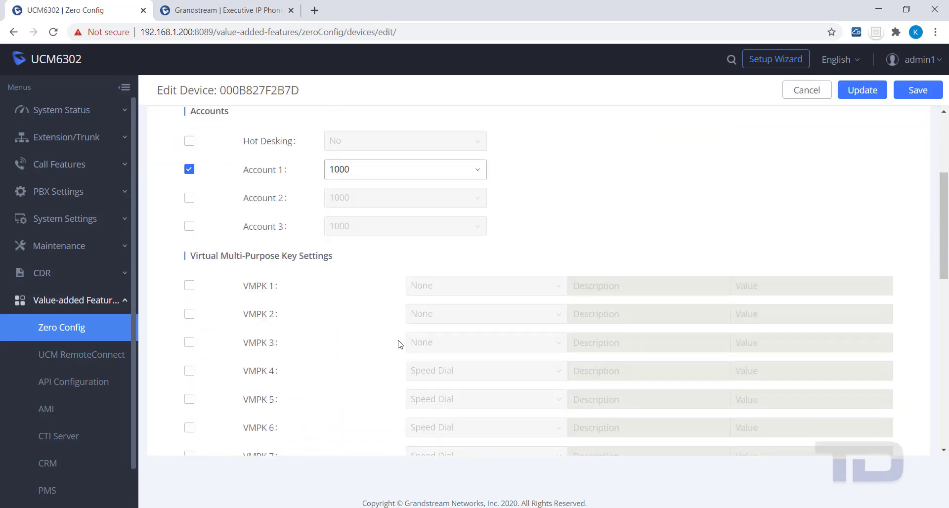
scroll(down, 3)
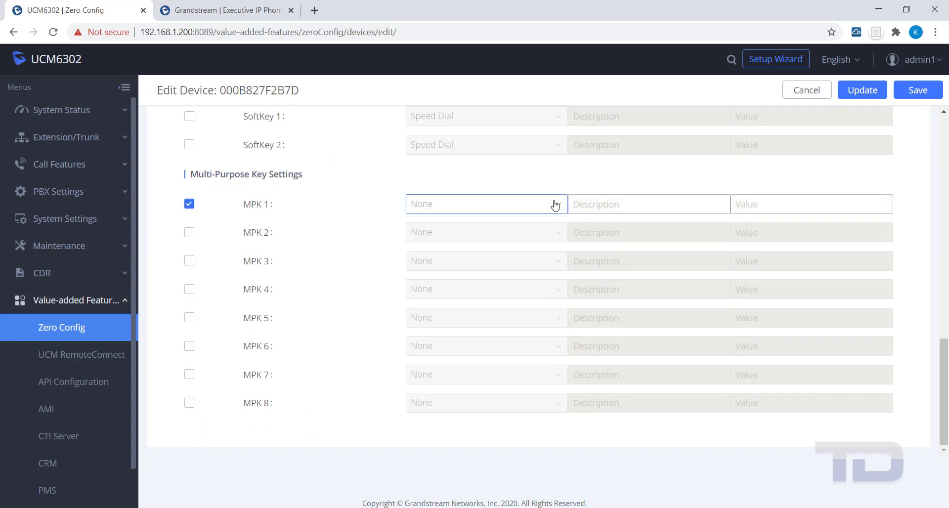
click(484, 204)
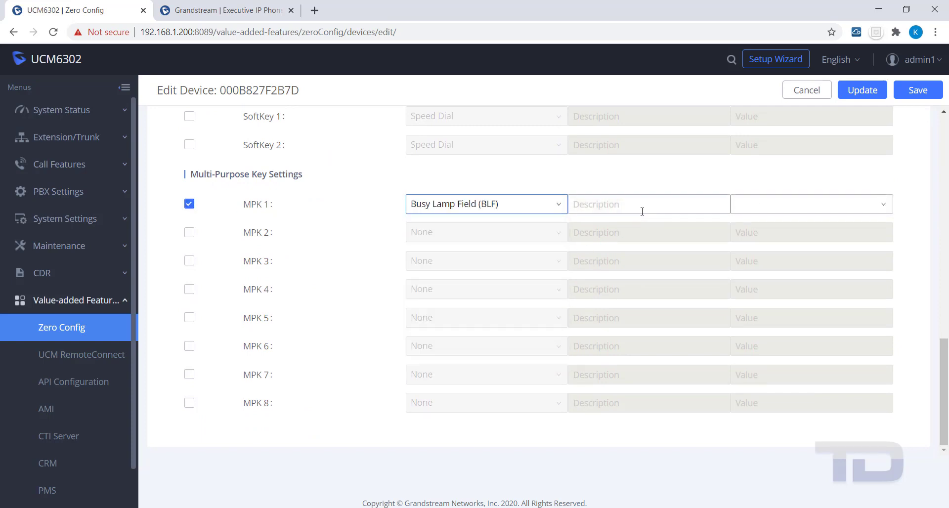
click(648, 204)
text(Joe)
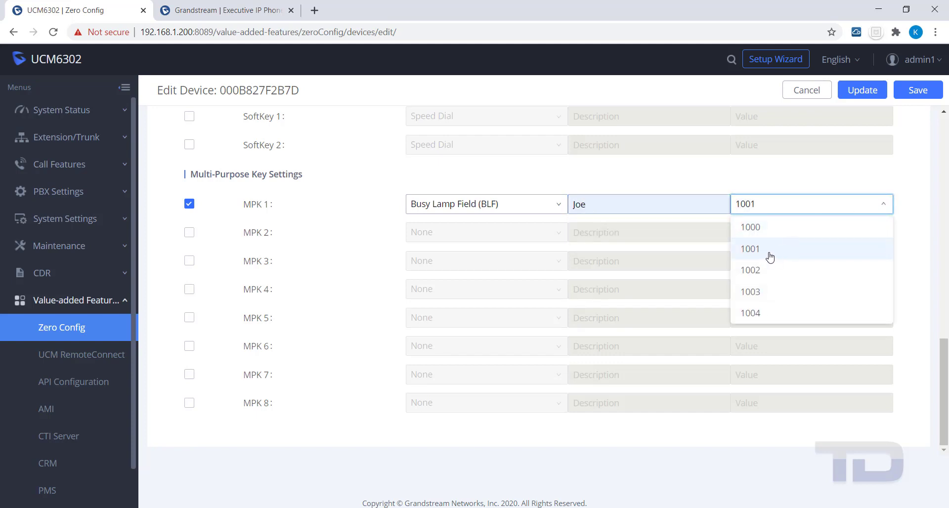
click(750, 248)
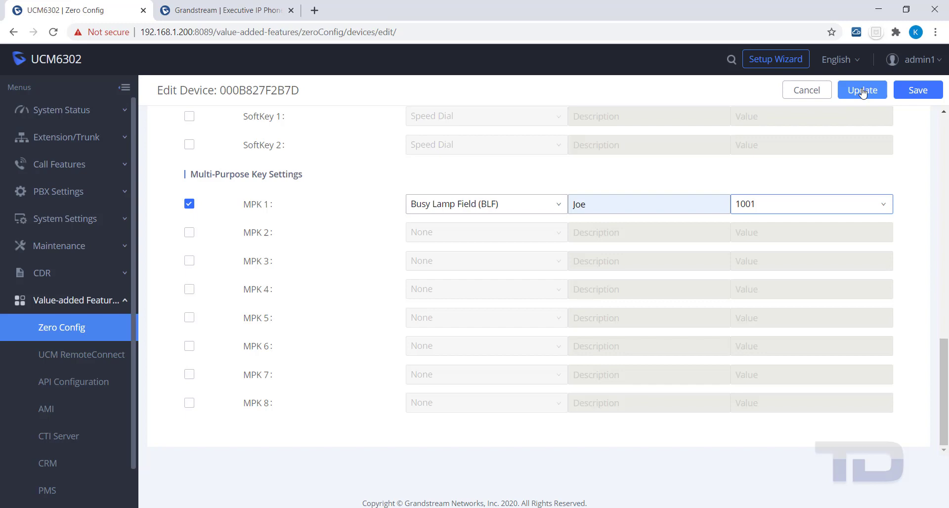
click(862, 90)
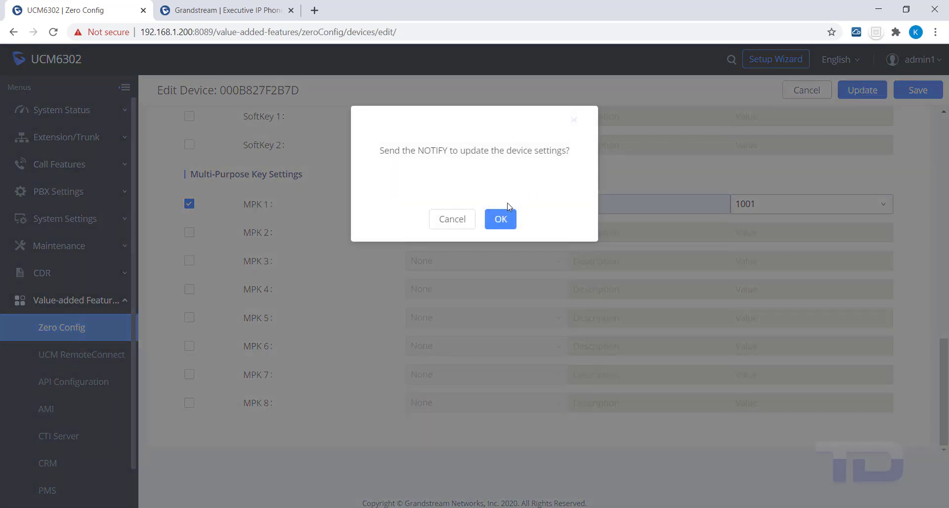
click(500, 220)
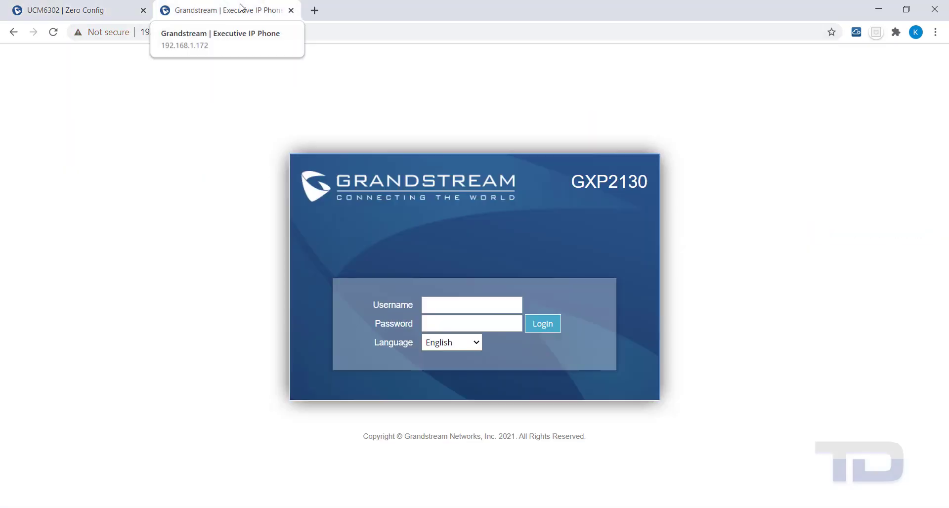
Log in to the GXP2130 as admin and review MPK status and Account 1 intercom auto-answer
click(471, 305)
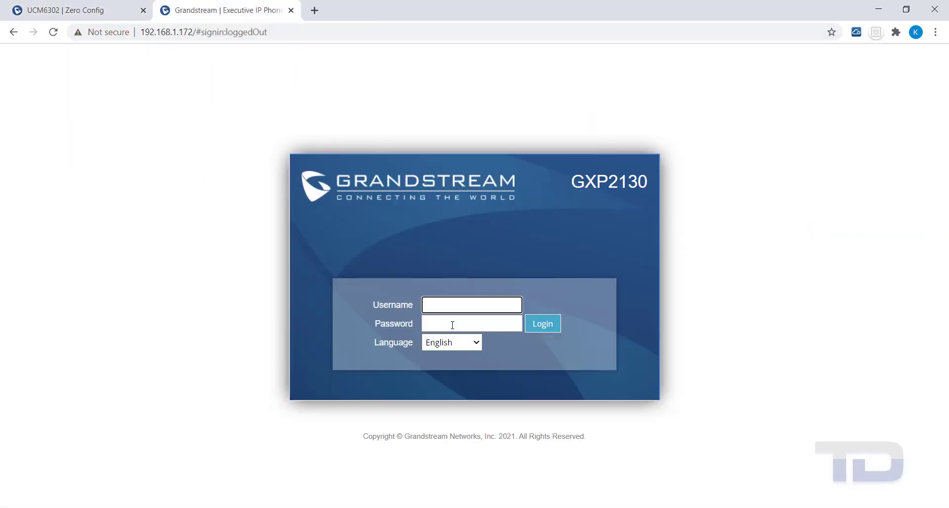
text(admin)
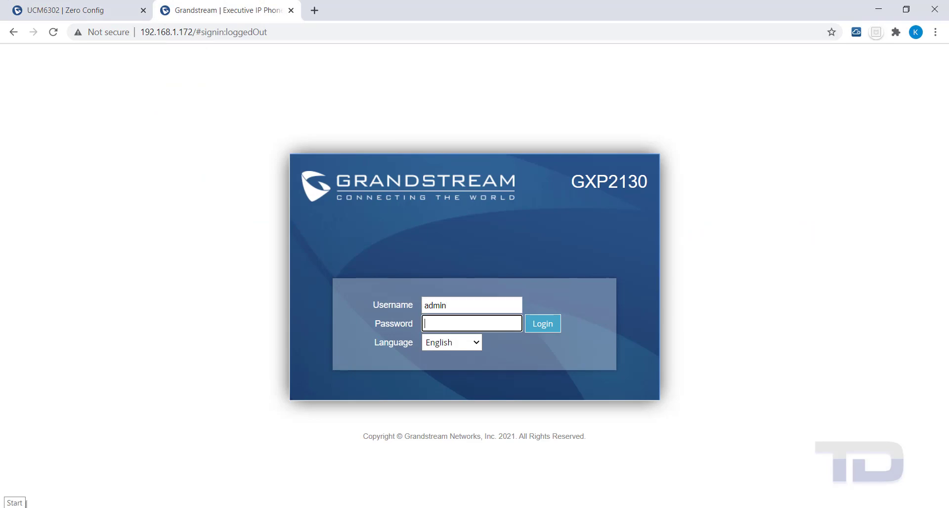
click(542, 323)
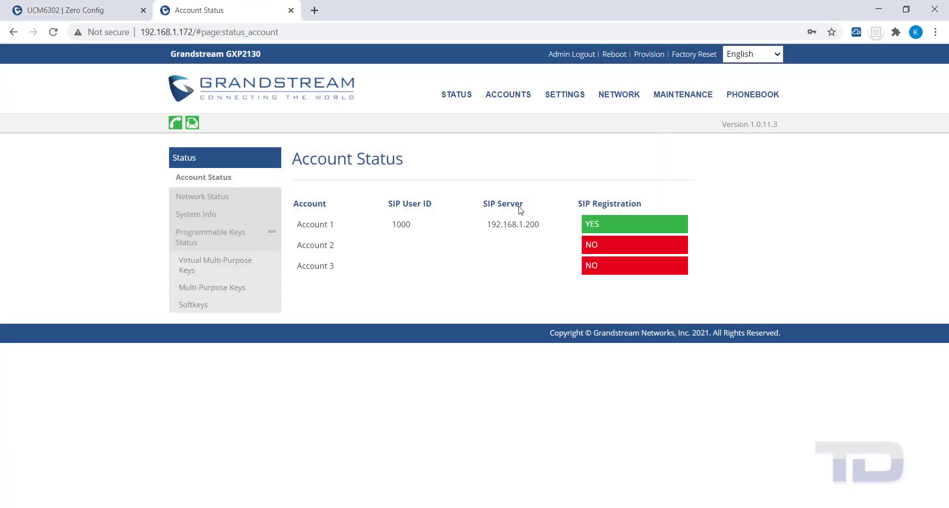
click(212, 286)
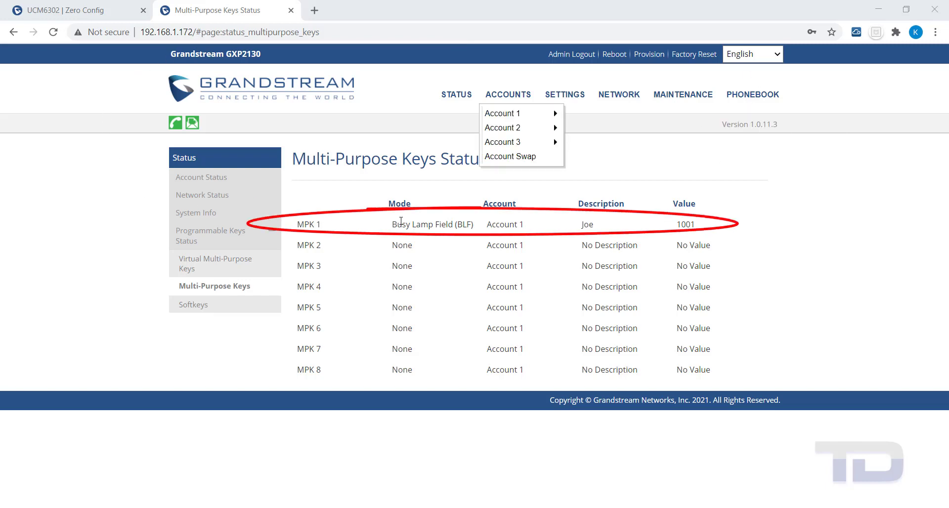
click(501, 113)
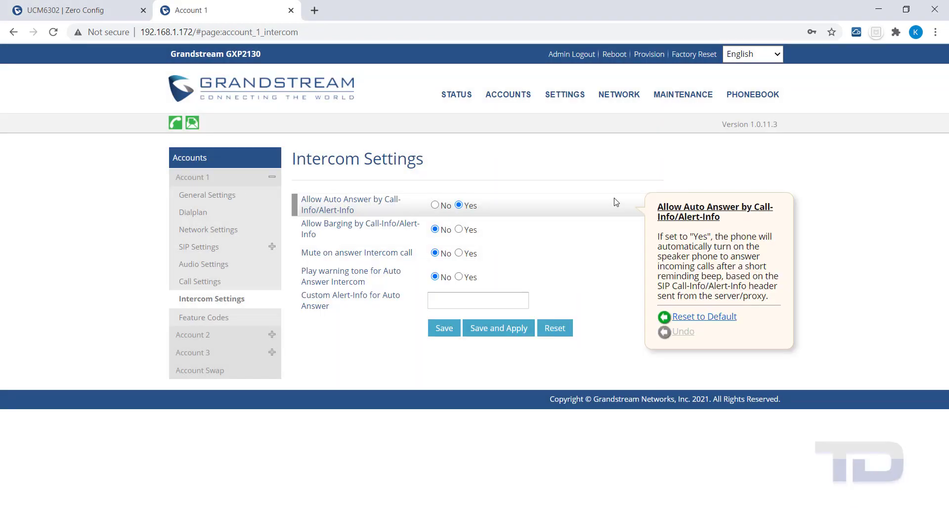